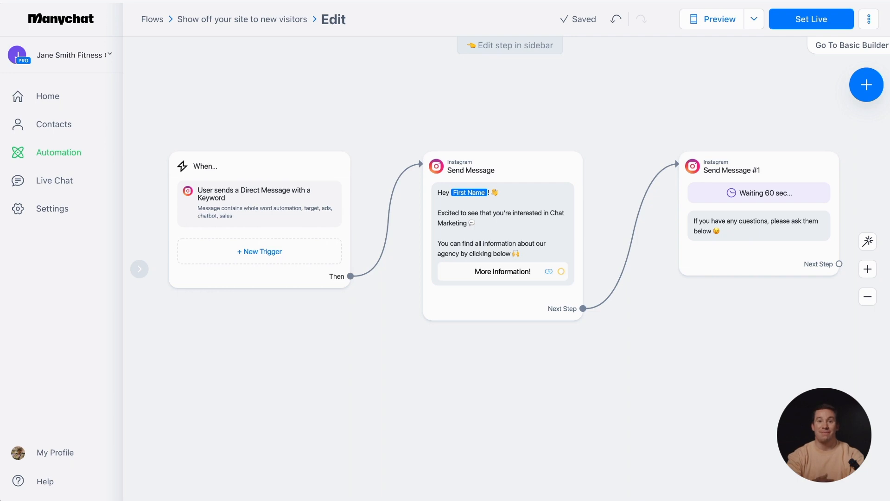
- Write and send a test DM beginning "Tell me m…" to the business account
{"action": "left_click", "coordinate": [711, 18]}
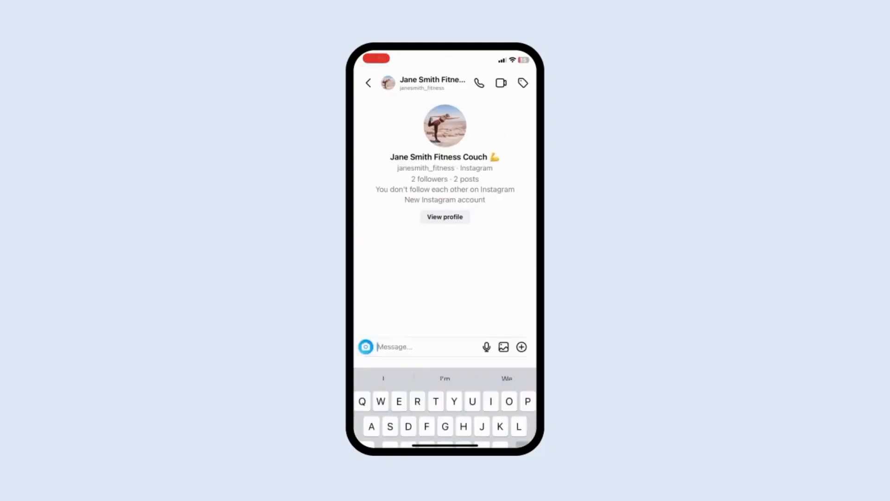
{"action": "type", "text": "Tell me more about a"}
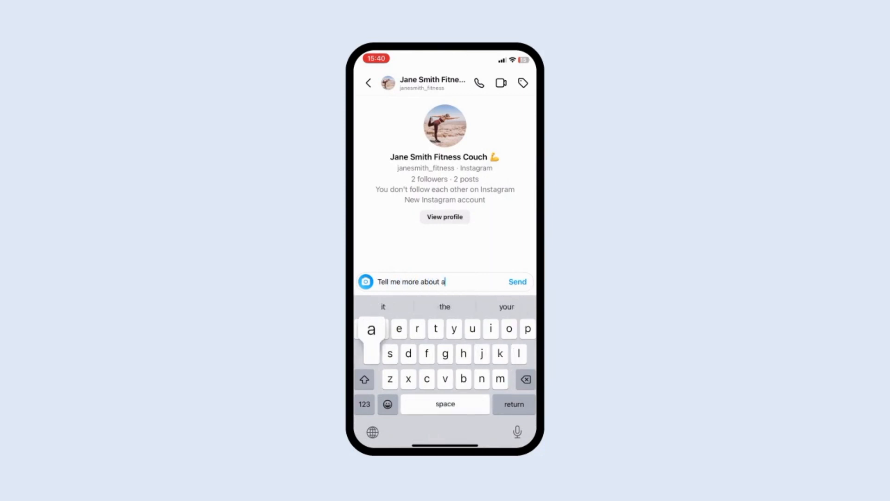
{"action": "left_click", "coordinate": [516, 281]}
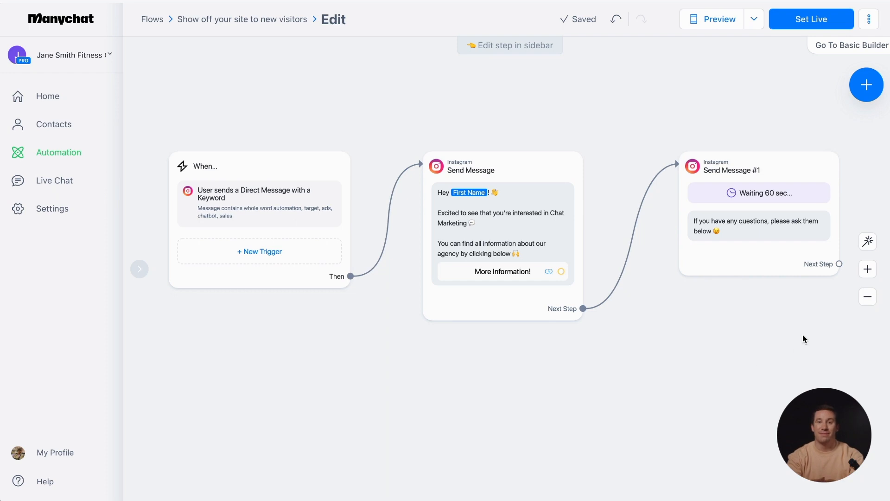
{"action": "mouse_move", "coordinate": [687, 311]}
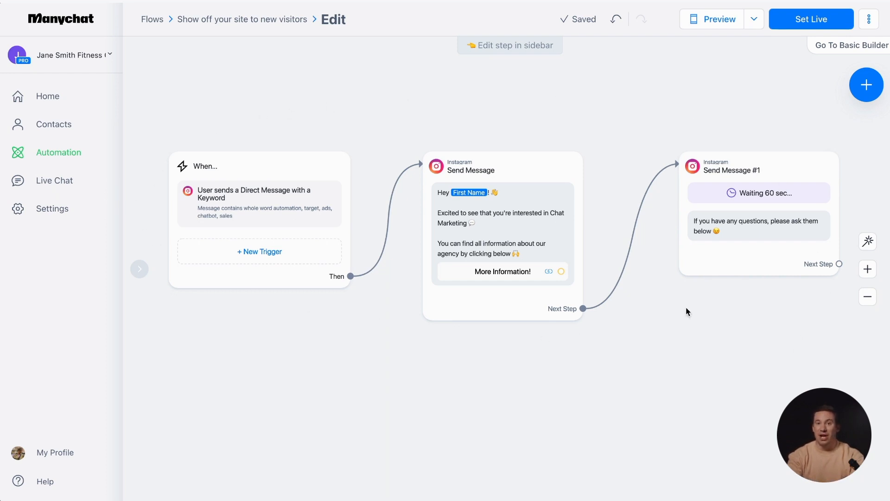
{"action": "mouse_move", "coordinate": [639, 114]}
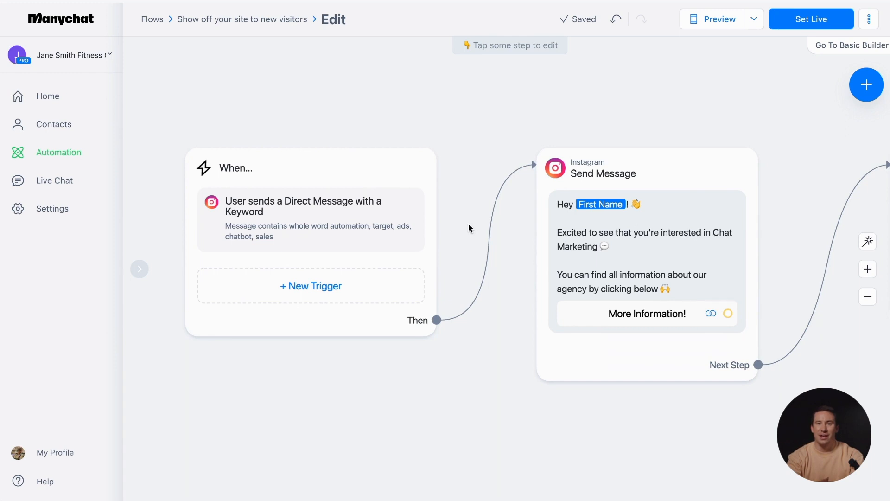
{"action": "mouse_move", "coordinate": [802, 293]}
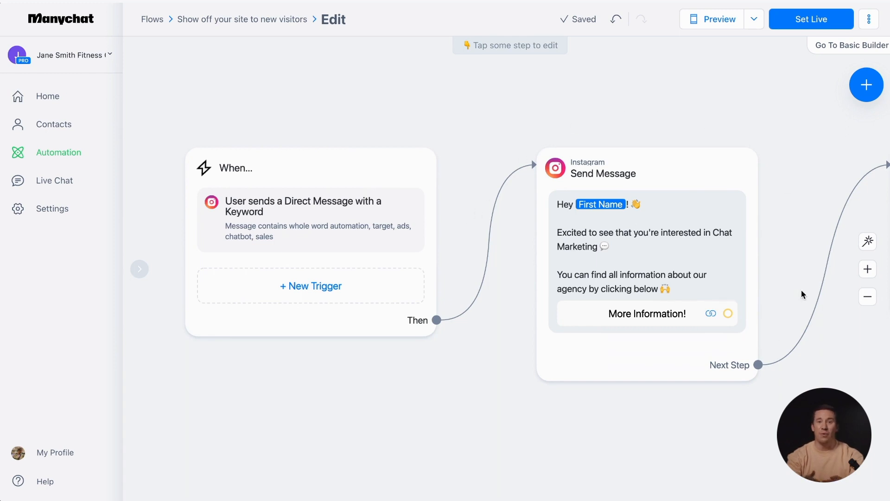
{"action": "mouse_move", "coordinate": [498, 245]}
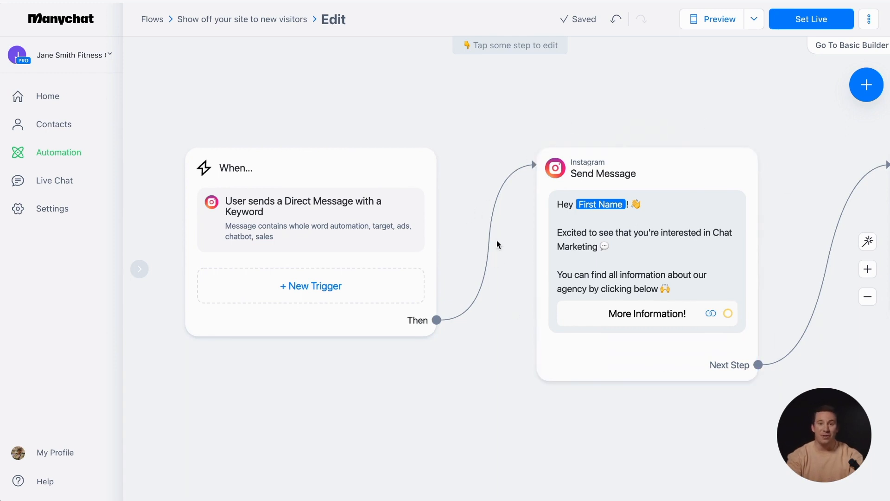
- Review the keyword trigger's matching rules, leaving whole-word matching for automation, target, ads, chatbot, sales
{"action": "left_click", "coordinate": [310, 220]}
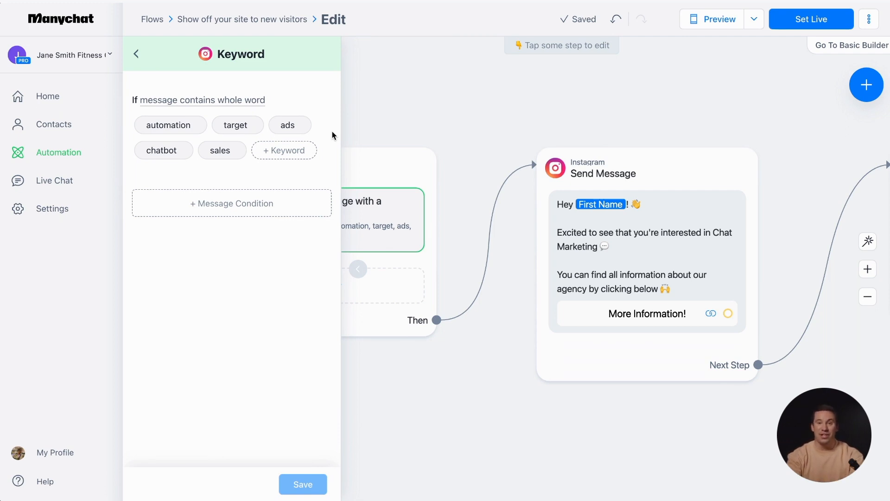
{"action": "left_click", "coordinate": [202, 101]}
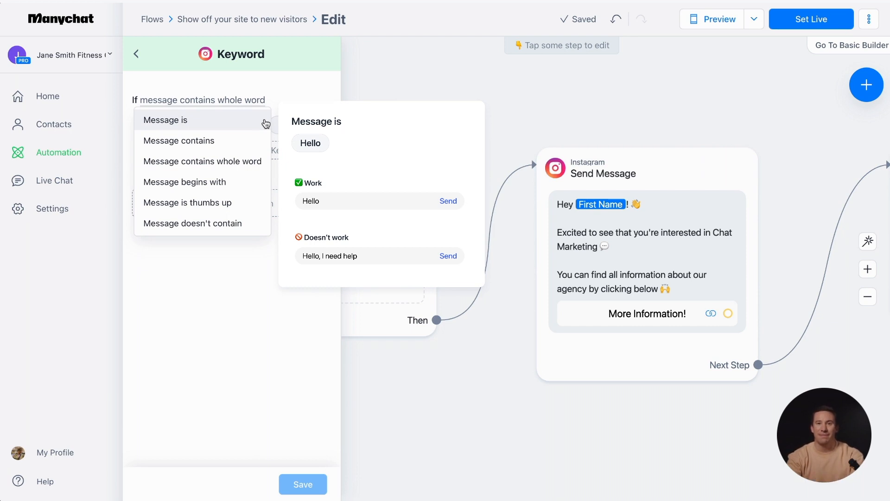
{"action": "left_click", "coordinate": [179, 140]}
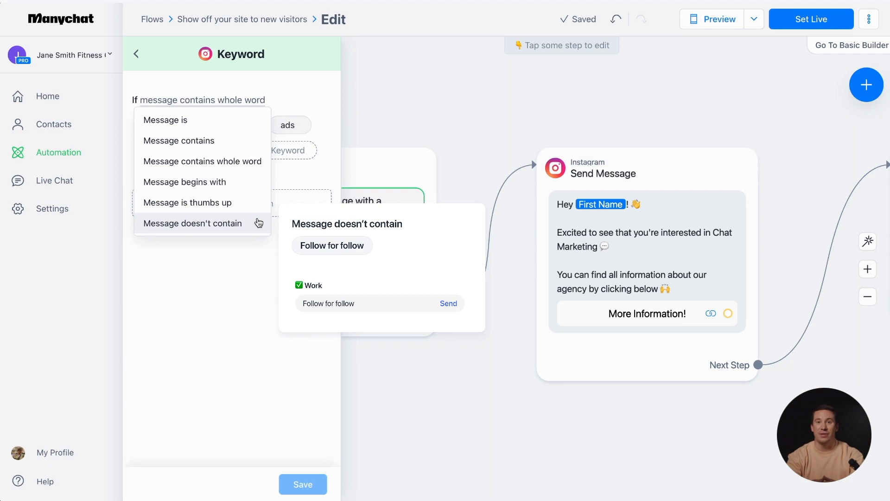
{"action": "left_click", "coordinate": [202, 161]}
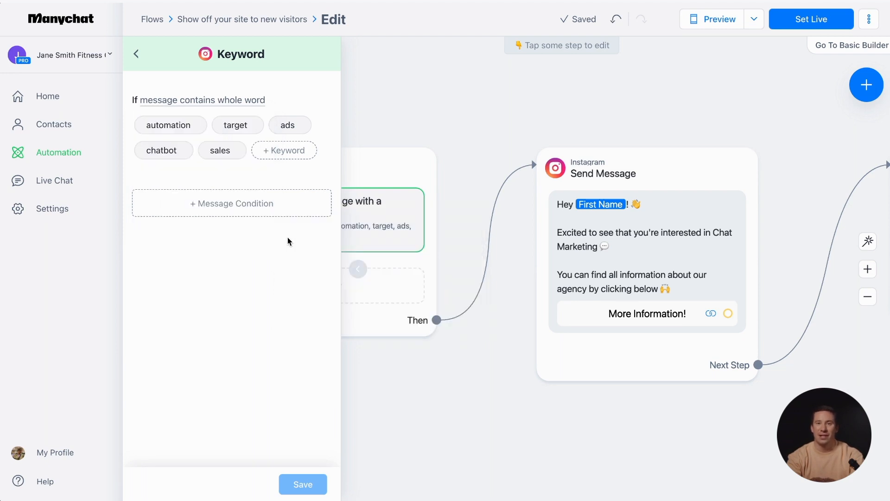
- Add a second trigger condition set to 'Message begins with' for "can you"
{"action": "left_click", "coordinate": [230, 203]}
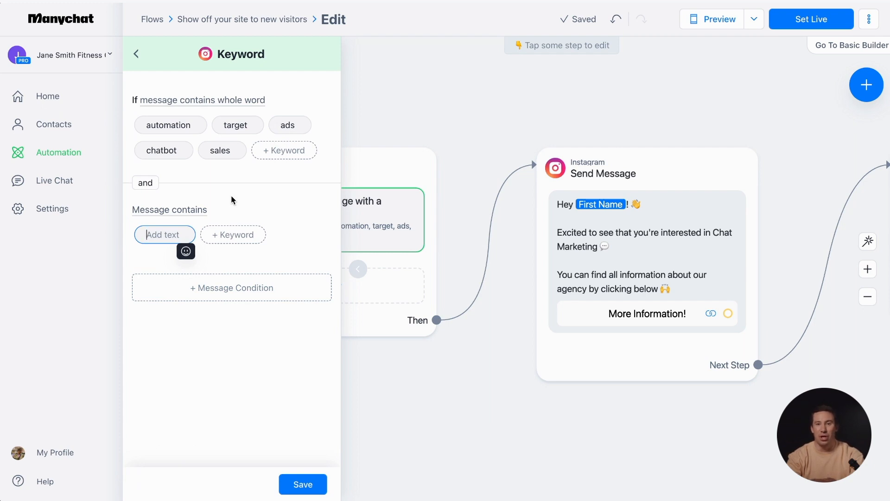
{"action": "left_click", "coordinate": [169, 209]}
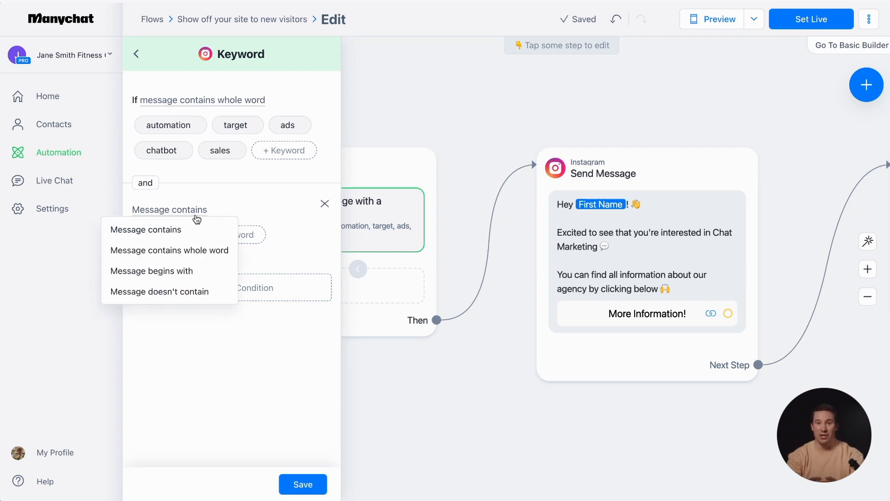
{"action": "left_click", "coordinate": [151, 270]}
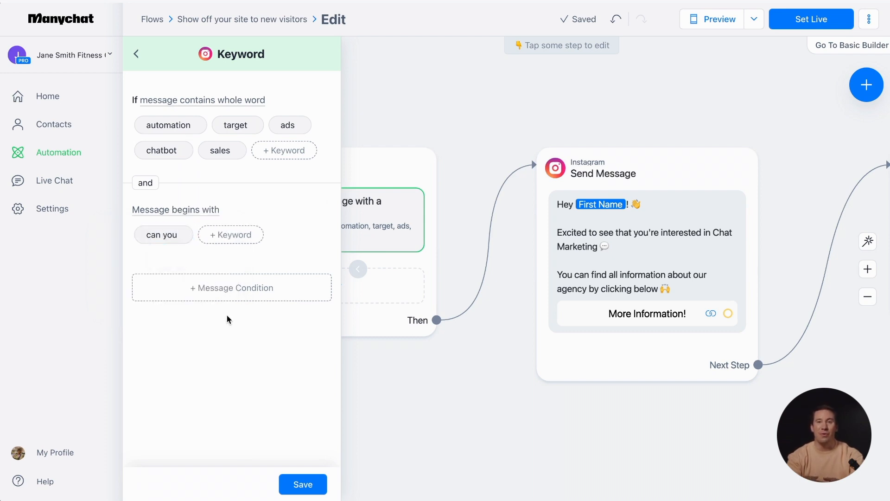
{"action": "mouse_move", "coordinate": [332, 205]}
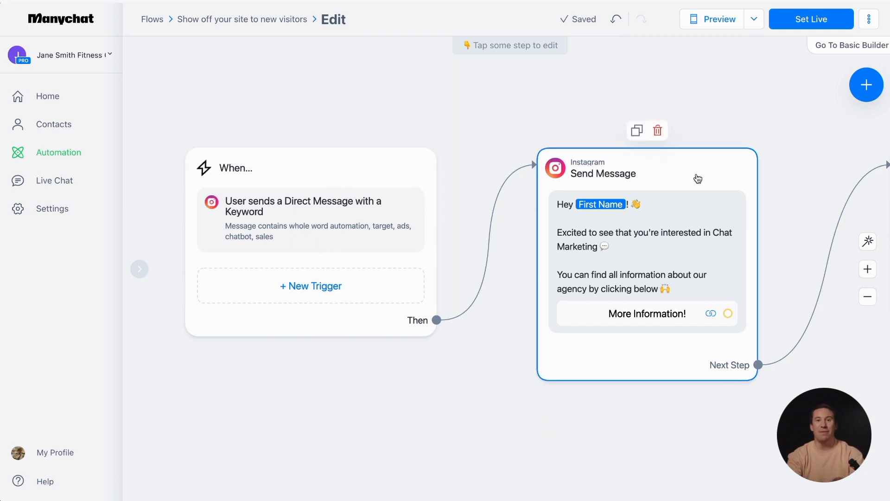
- Open the first Send Message step and the More Information! button's action settings
{"action": "left_click", "coordinate": [646, 173]}
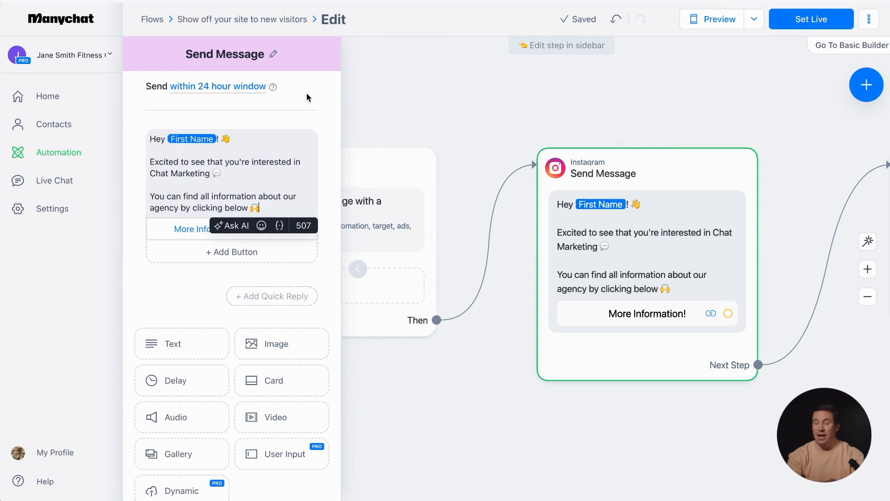
{"action": "mouse_move", "coordinate": [133, 76]}
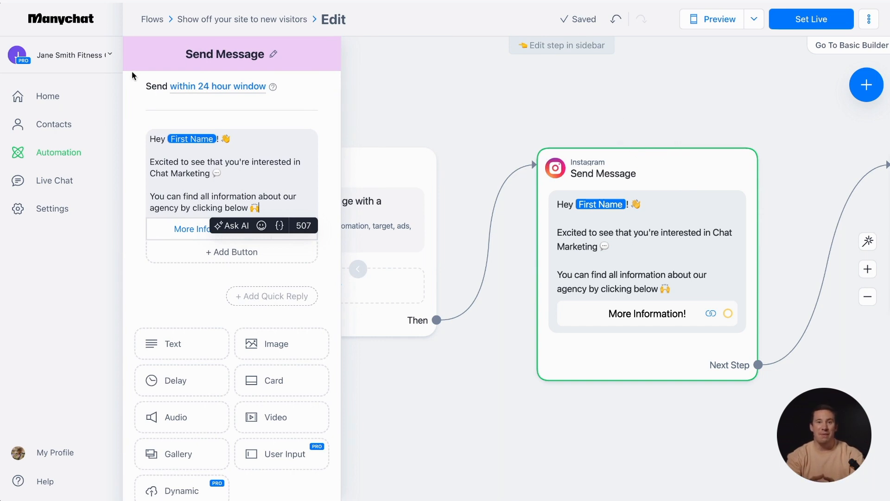
{"action": "mouse_move", "coordinate": [289, 79]}
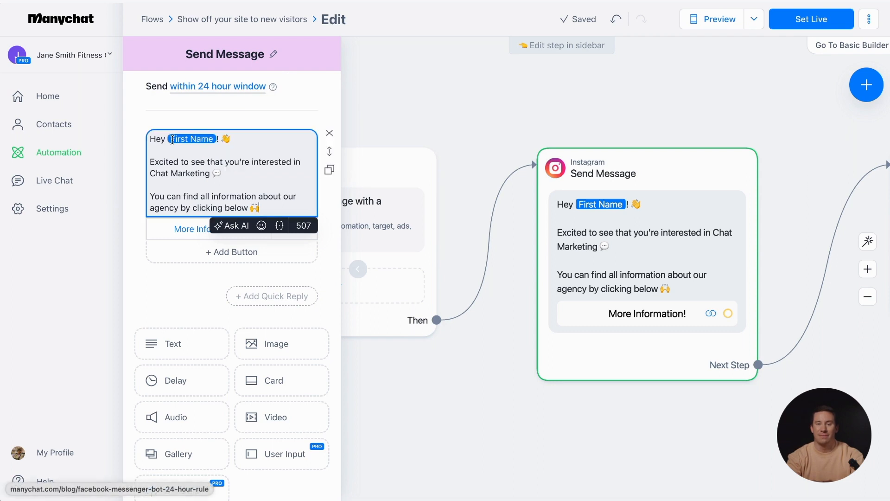
{"action": "left_click", "coordinate": [192, 138]}
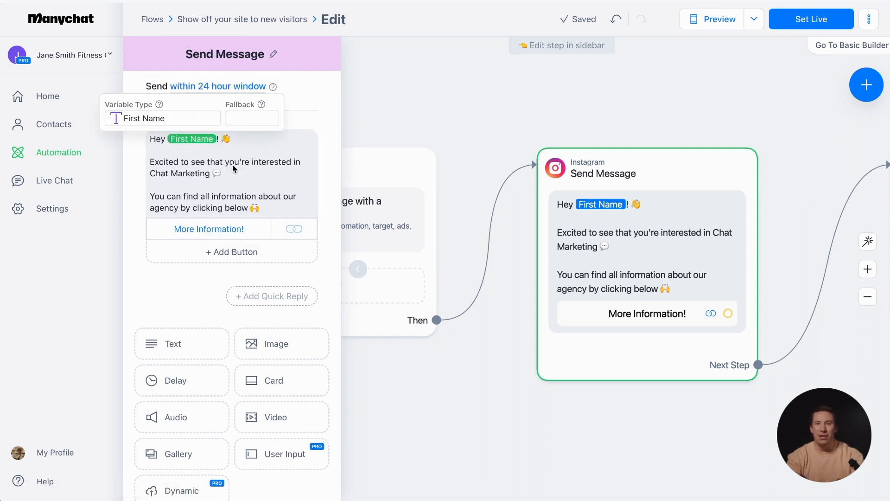
{"action": "left_click", "coordinate": [208, 229]}
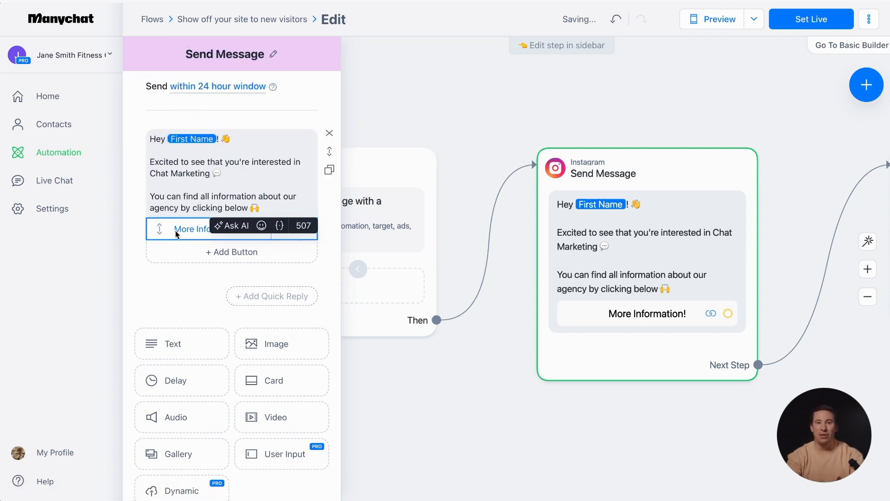
{"action": "left_click", "coordinate": [208, 228]}
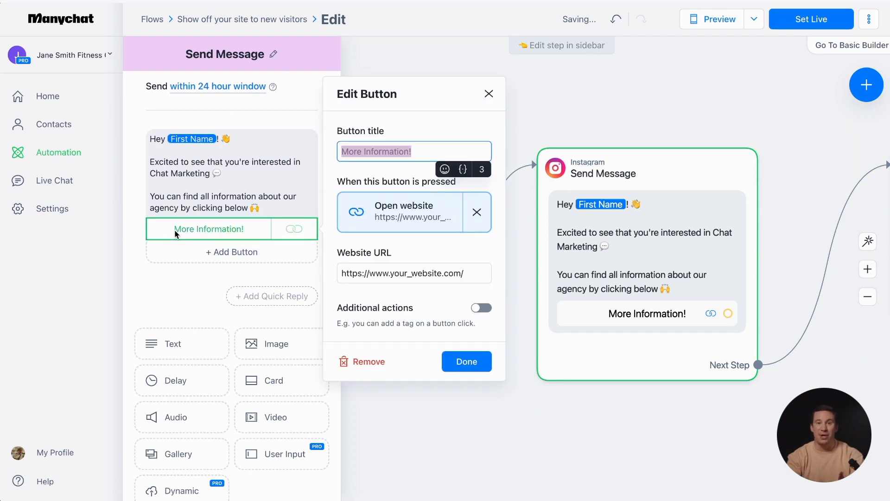
{"action": "mouse_move", "coordinate": [515, 264]}
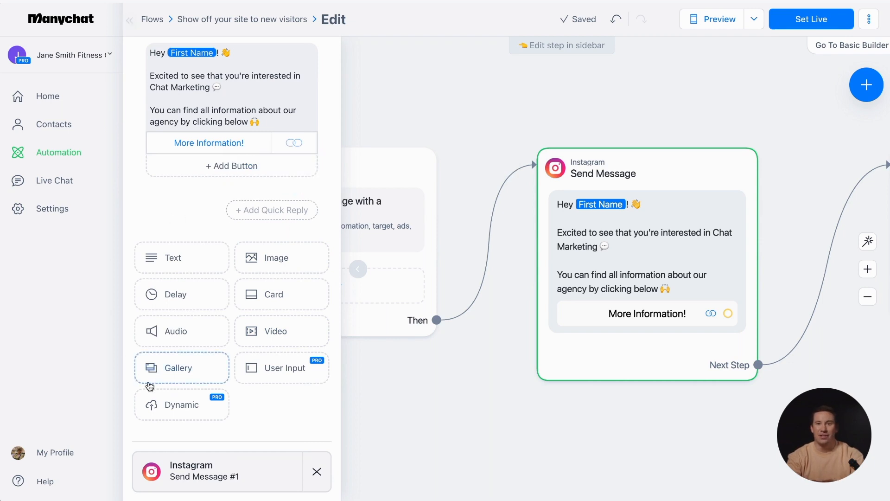
{"action": "mouse_move", "coordinate": [289, 389]}
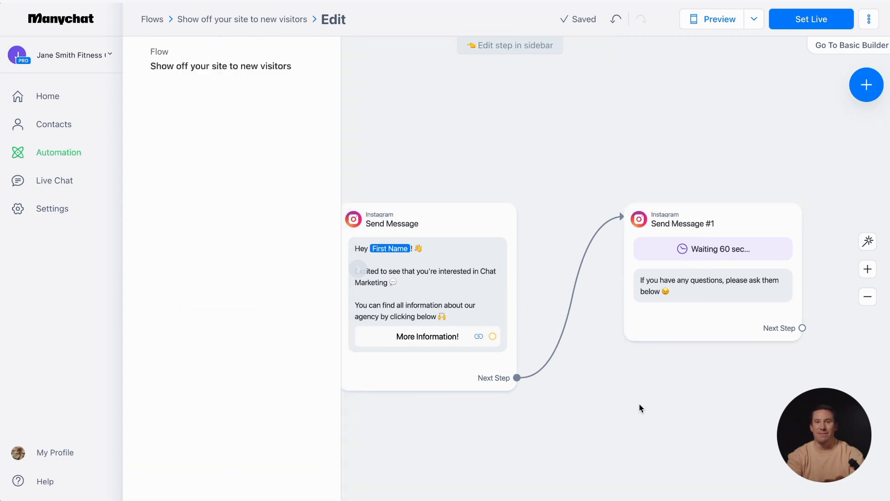
{"action": "left_click", "coordinate": [712, 273]}
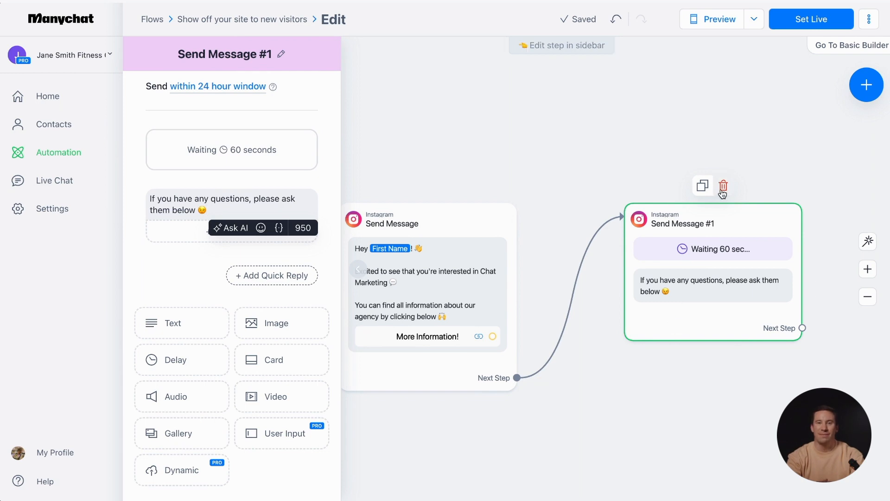
{"action": "mouse_move", "coordinate": [723, 186]}
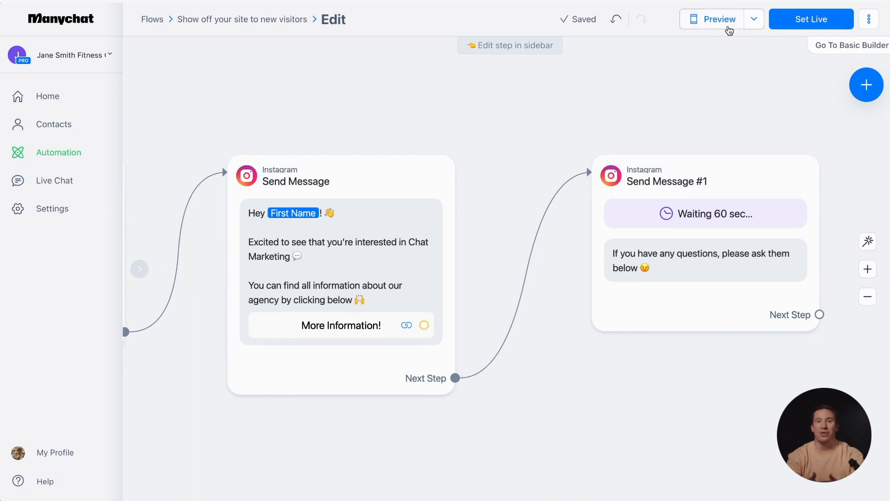
{"action": "left_click", "coordinate": [713, 19]}
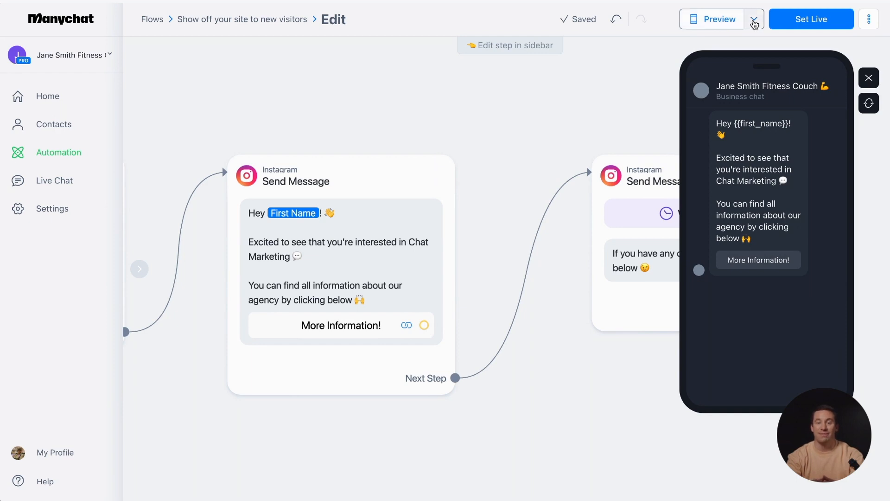
{"action": "left_click", "coordinate": [754, 18]}
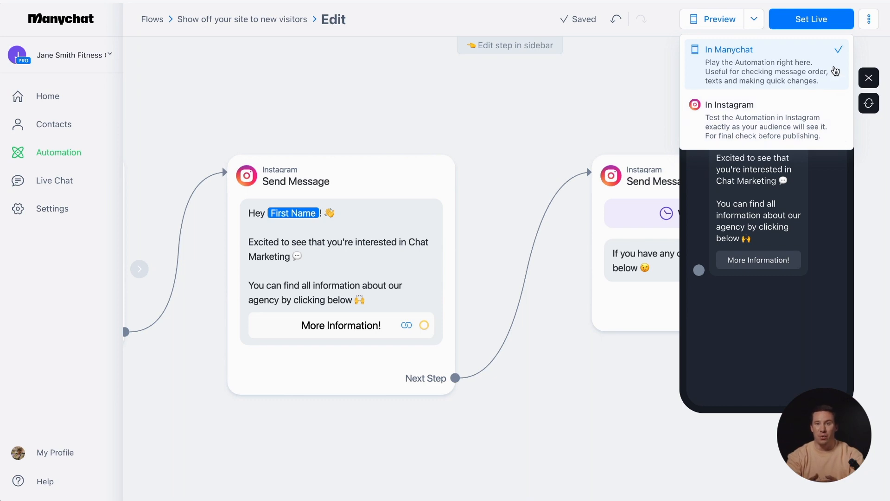
{"action": "left_click", "coordinate": [869, 78]}
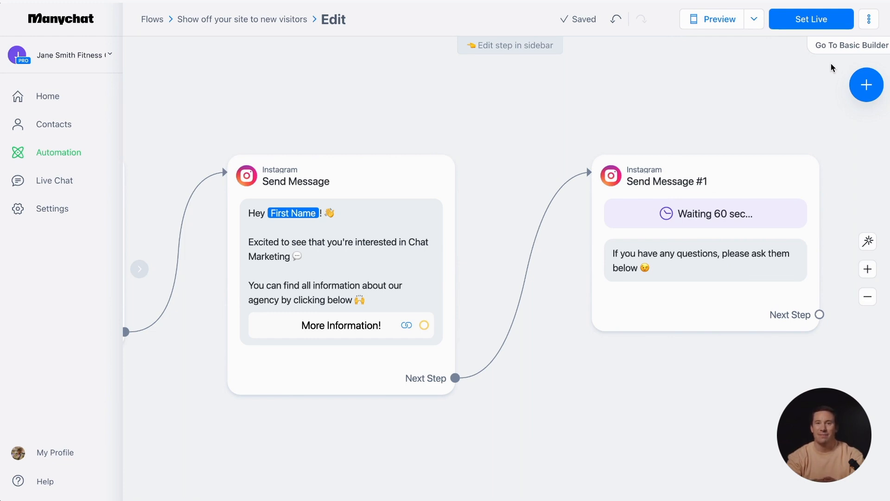
- Set the two-step Instagram keyword automation live
{"action": "left_click", "coordinate": [810, 19]}
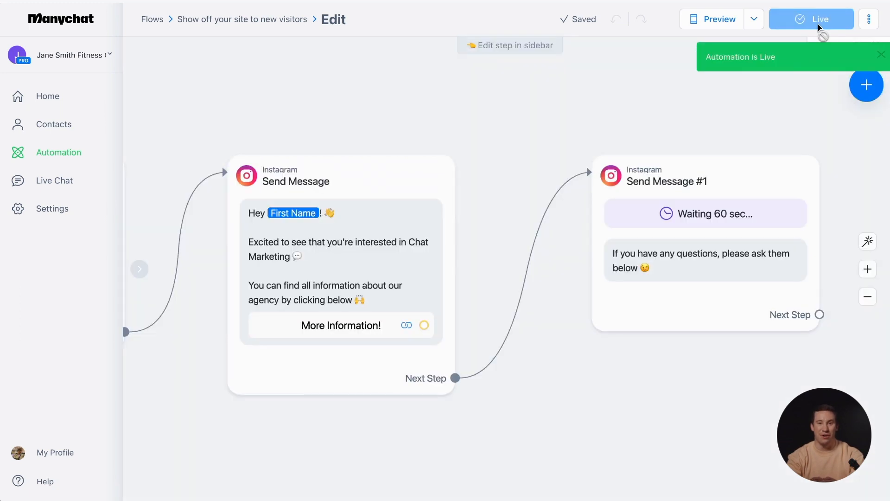
{"action": "mouse_move", "coordinate": [795, 103]}
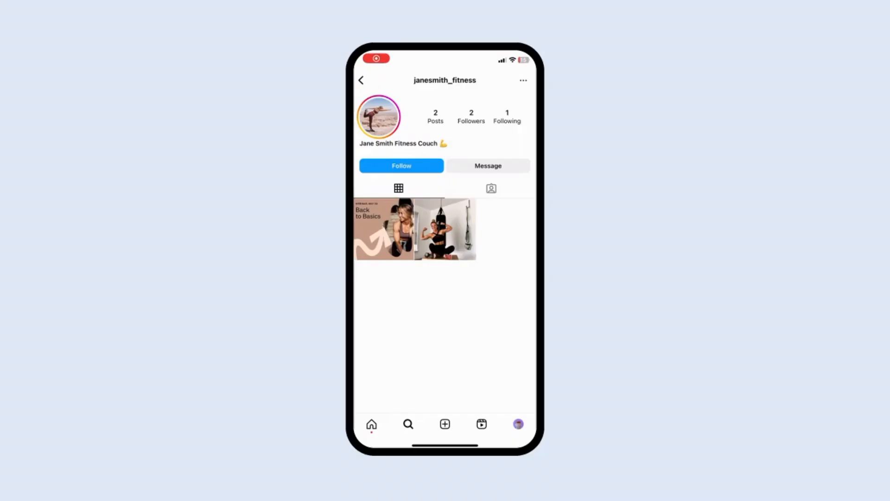
- Send the business account the test DM "Tell me more about ads"
{"action": "left_click", "coordinate": [487, 165]}
{"action": "type", "text": "Tell me mor"}
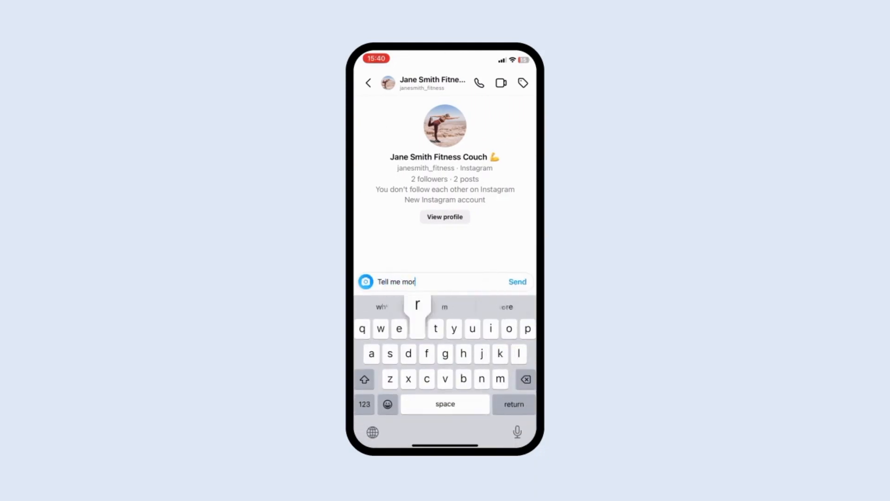
{"action": "type", "text": "e about ad"}
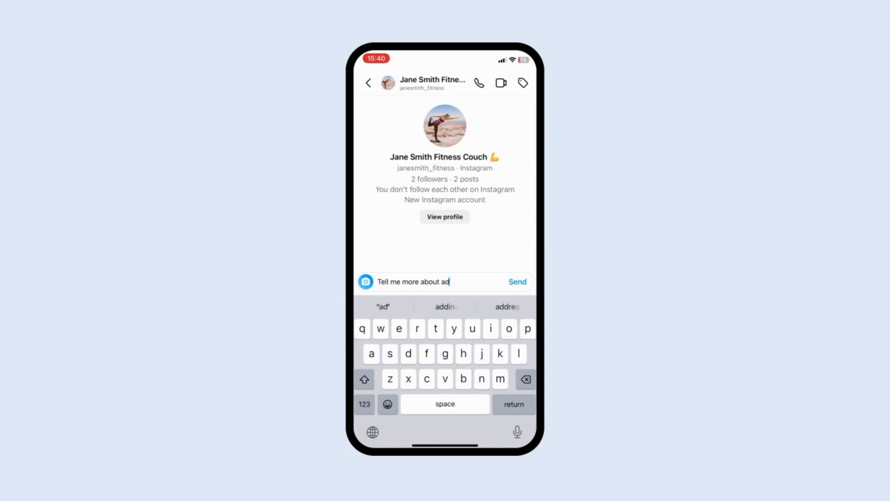
{"action": "left_click", "coordinate": [516, 281]}
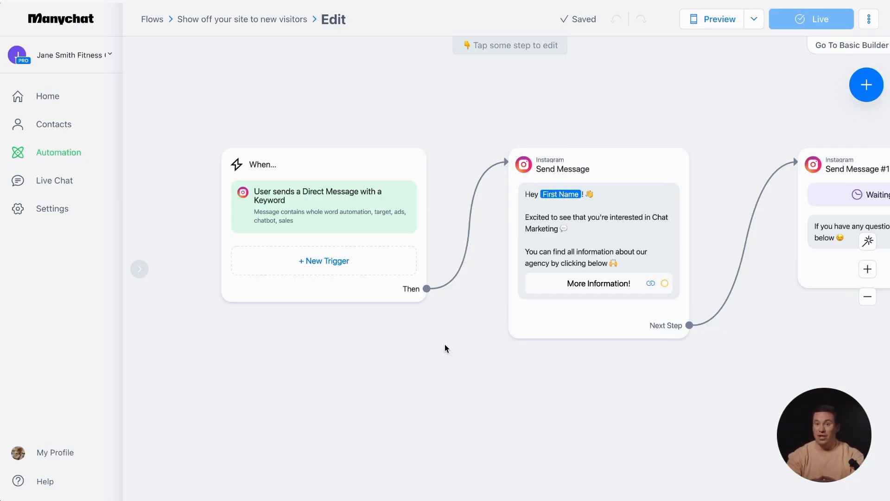
- Toggle the keyword trigger off and back on, then open Automation > Flows
{"action": "left_click", "coordinate": [324, 205]}
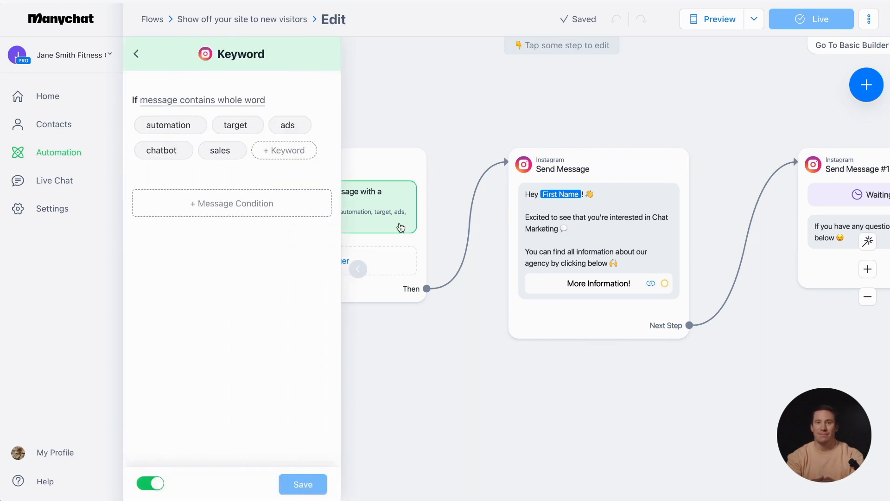
{"action": "left_click", "coordinate": [150, 483]}
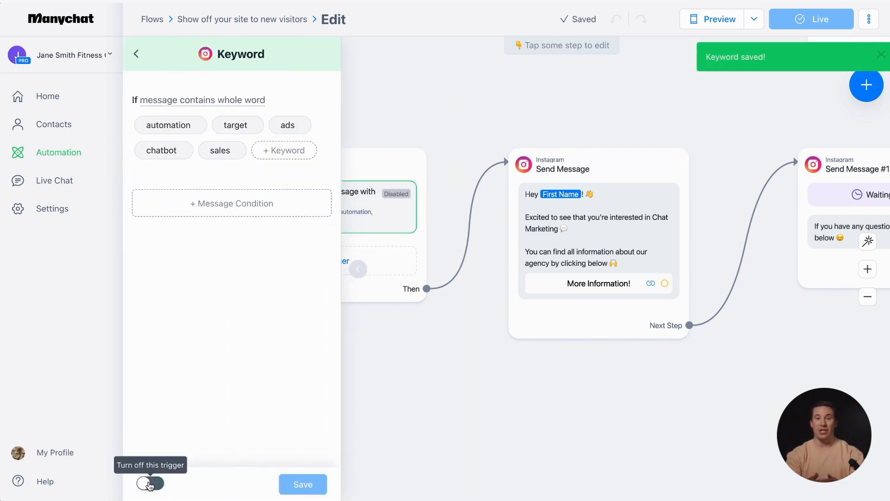
{"action": "left_click", "coordinate": [149, 483]}
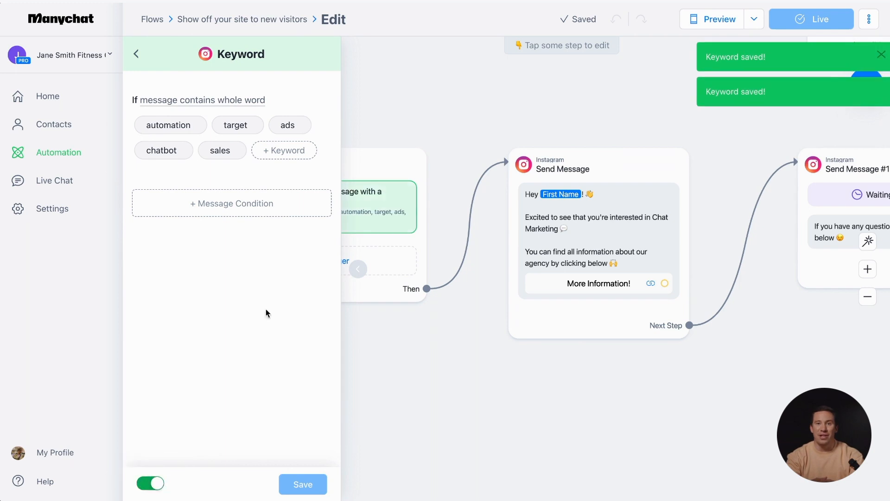
{"action": "left_click", "coordinate": [136, 53]}
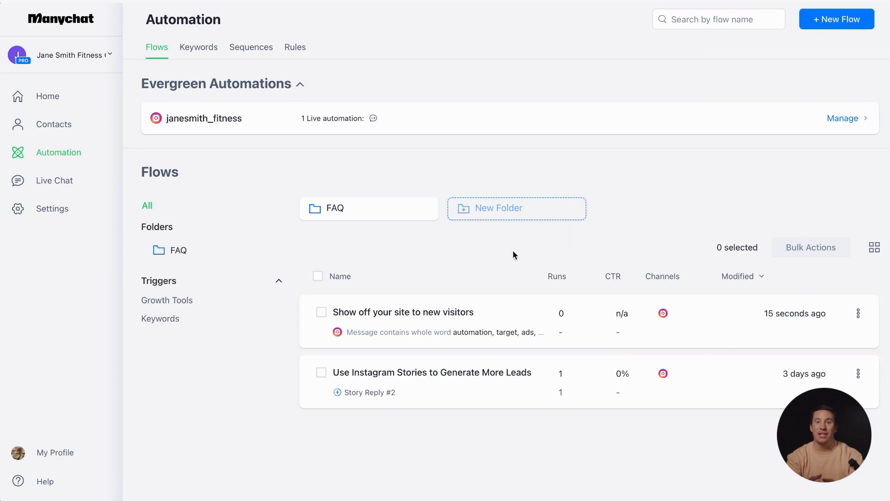
{"action": "mouse_move", "coordinate": [486, 284]}
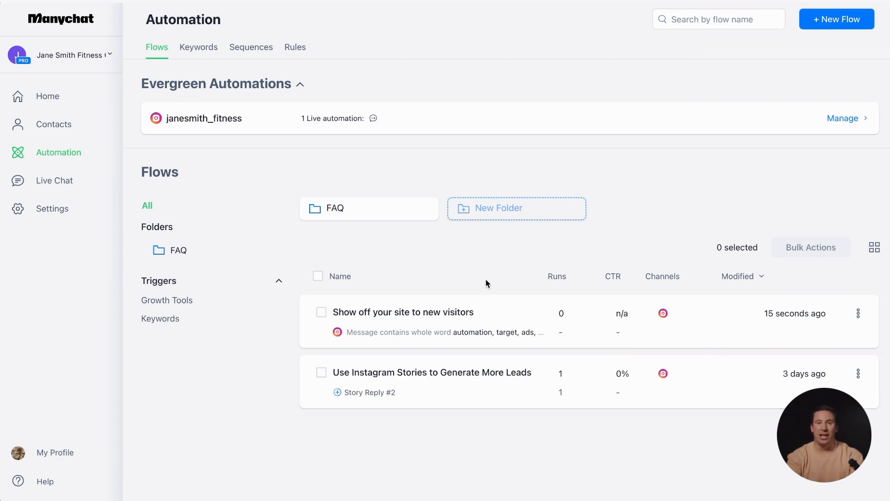